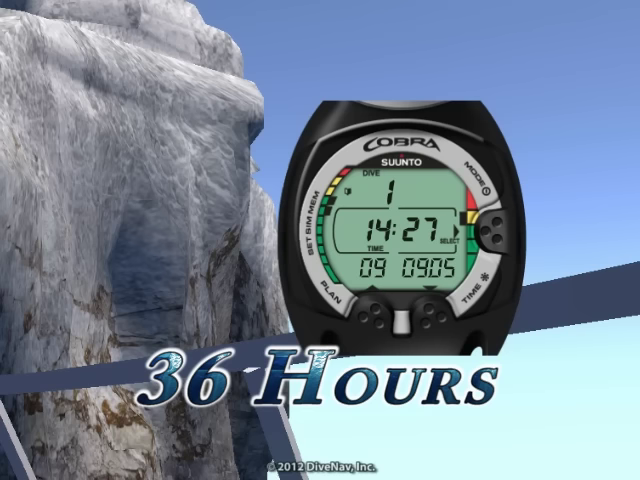
Step: Step the Cobra watch through MEMORY to TR-PC and enter PC transfer mode
click(487, 230)
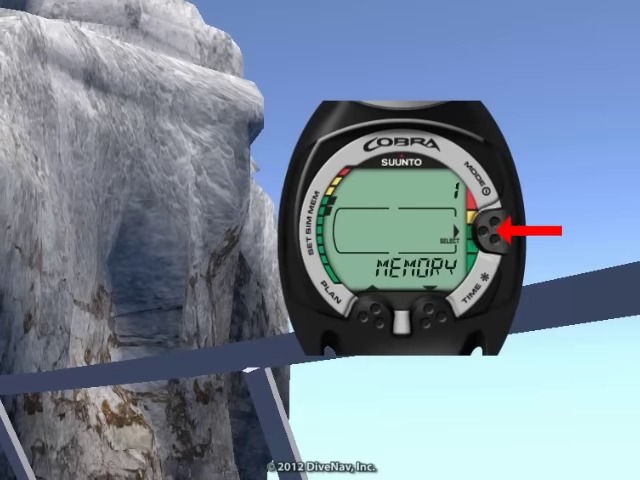
click(484, 232)
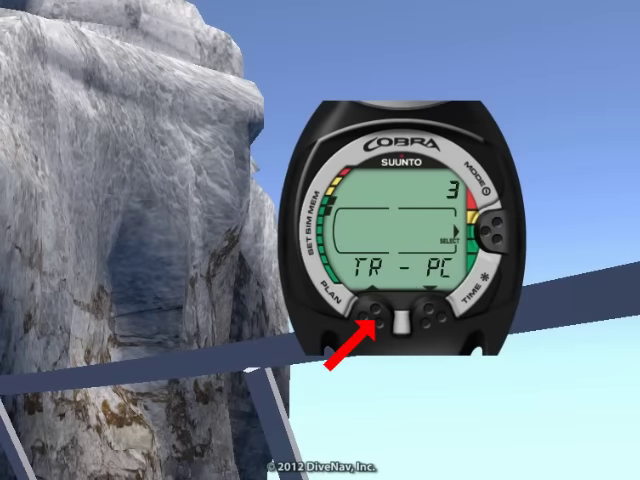
click(368, 305)
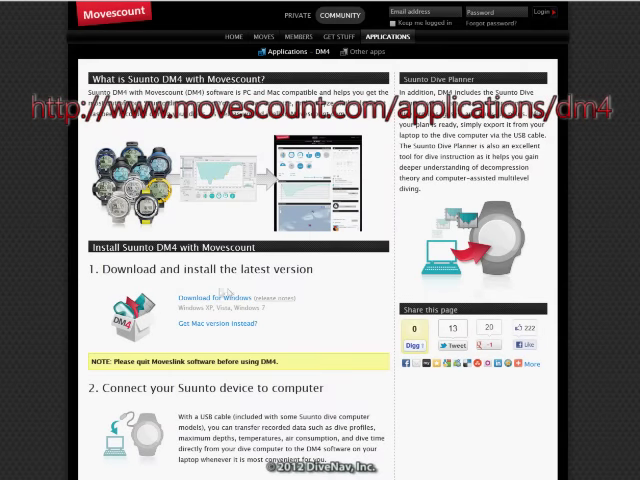
Step: Download Suunto DM4 for Windows from movescount.com/applications/dm4
click(208, 297)
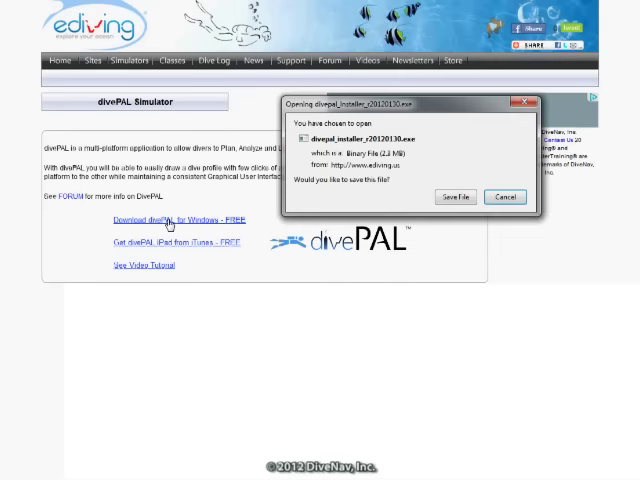
Step: Save the divepal installer file and run it from Downloads
click(455, 196)
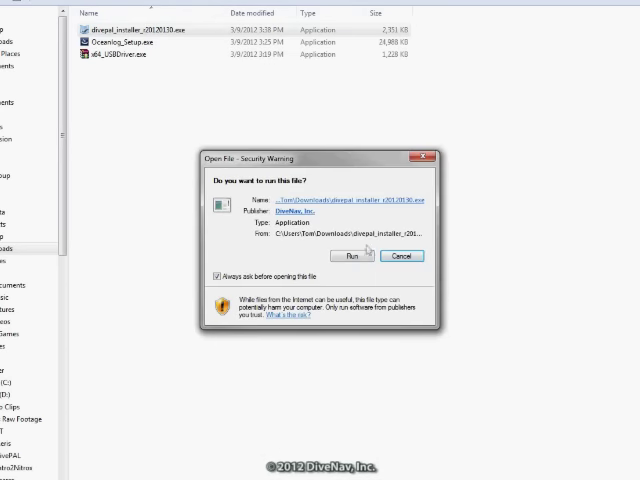
click(351, 253)
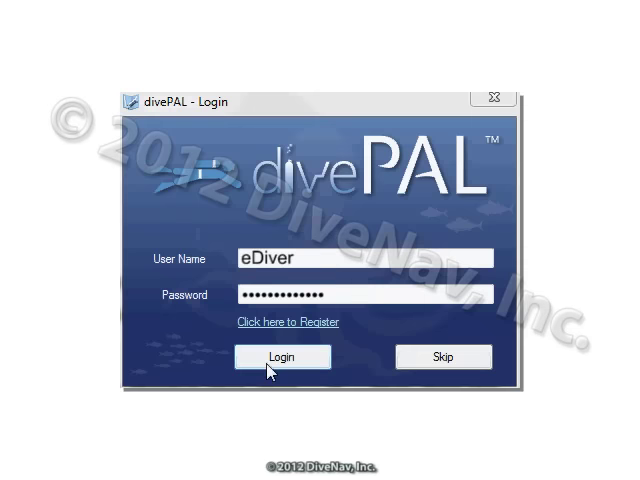
Step: Log in to divePAL with the entered credentials to reach the main window
click(282, 357)
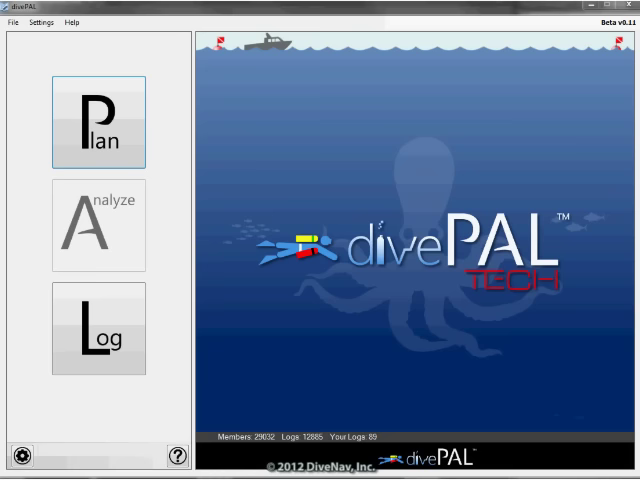
click(98, 328)
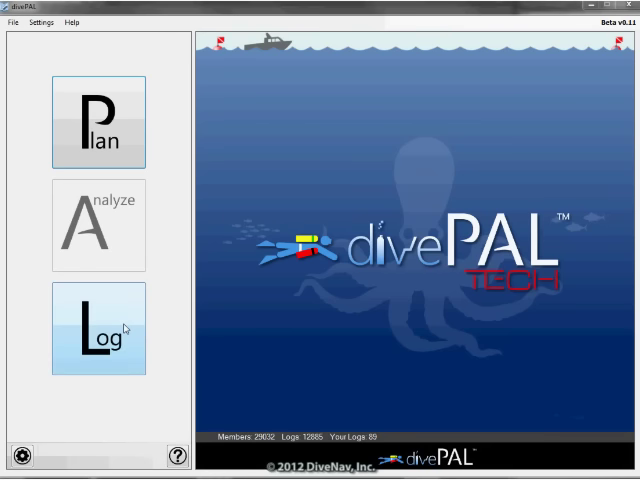
Step: Under Log, download logs from a dive computer, selecting Suunto Cobra 1
click(97, 329)
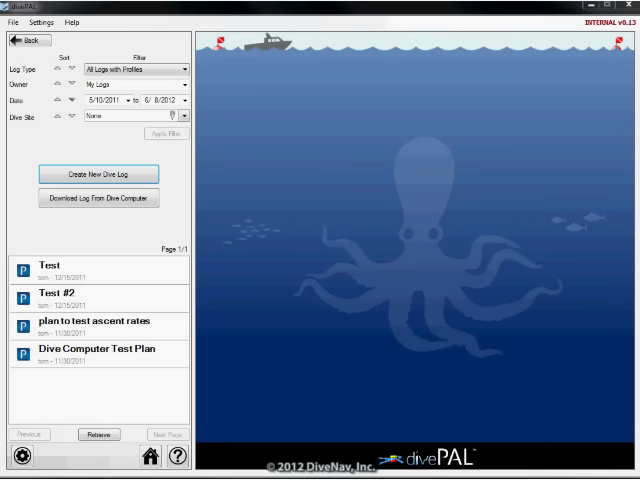
click(98, 198)
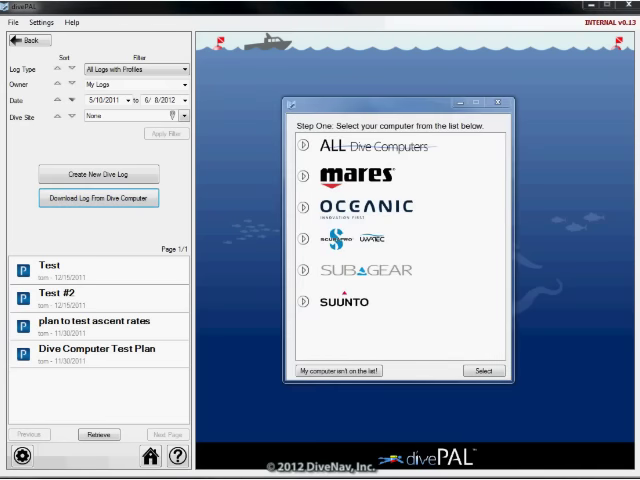
click(301, 302)
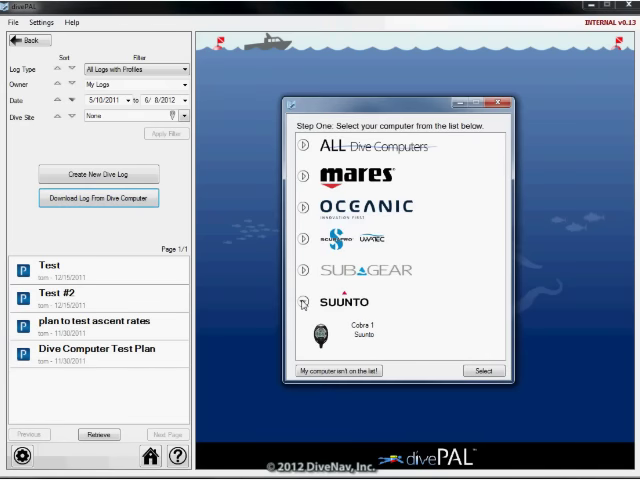
click(395, 337)
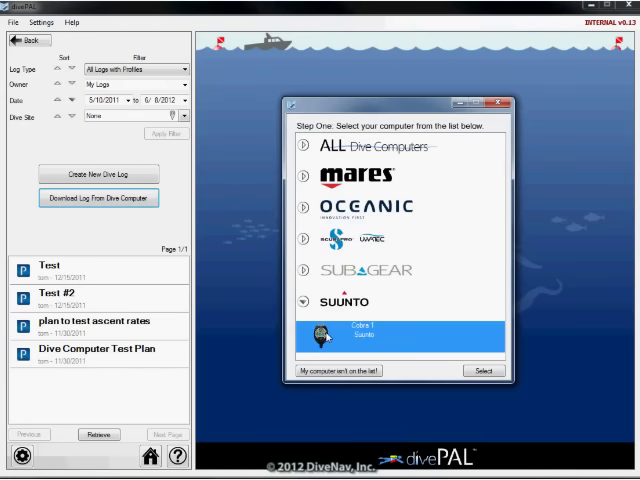
click(483, 371)
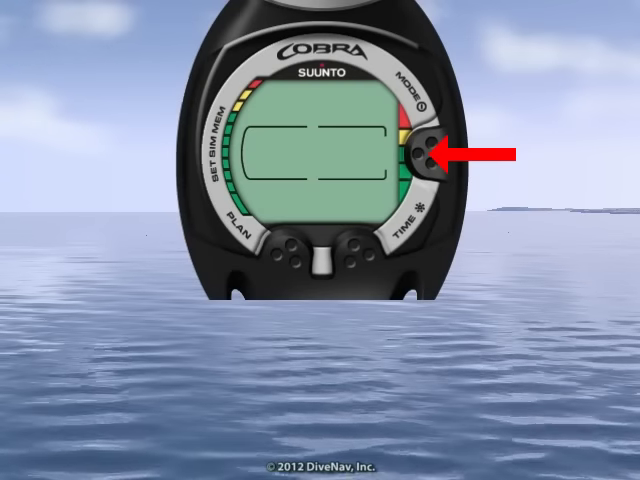
Step: Wake the Cobra watch, enter MEMORY, and step to and open a memory option
click(420, 150)
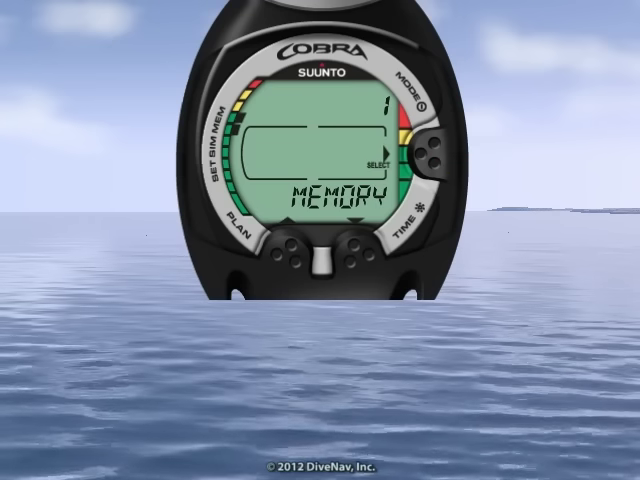
click(285, 240)
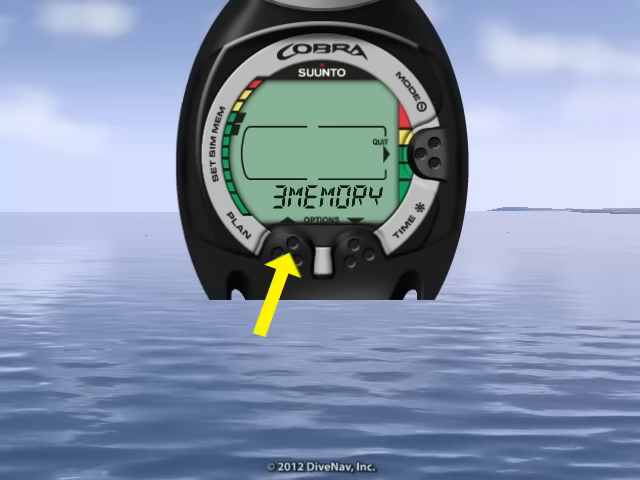
click(425, 155)
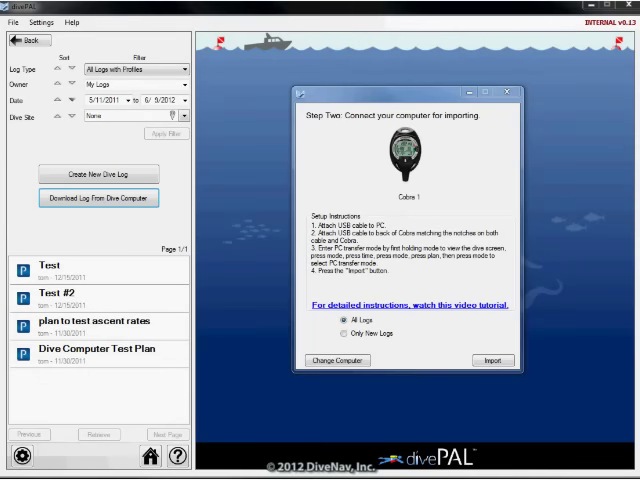
Step: Choose All Logs rather than Only New Logs and import from the Cobra 1
click(339, 333)
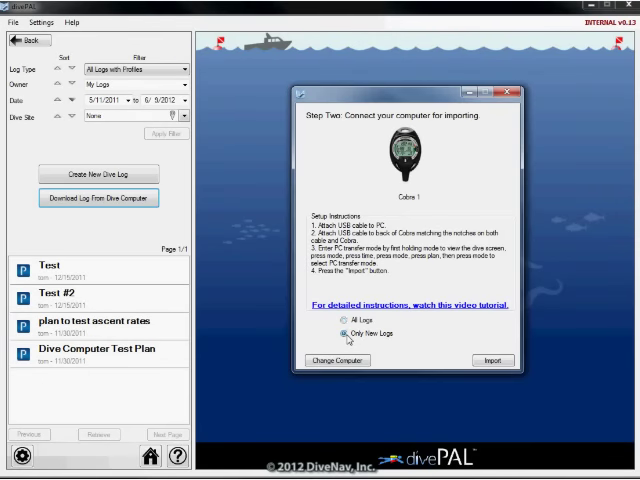
click(338, 320)
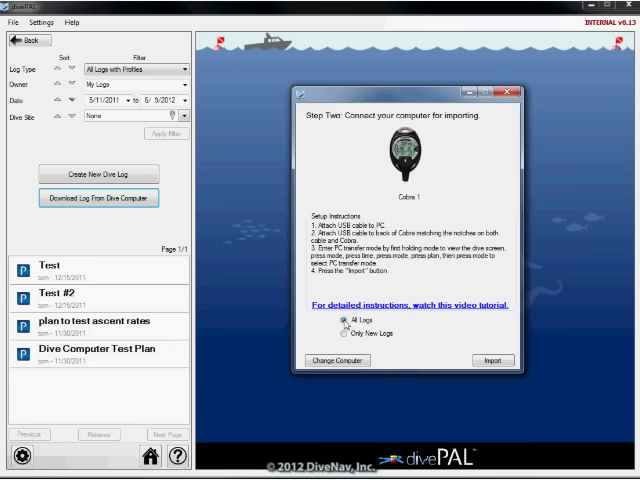
click(492, 360)
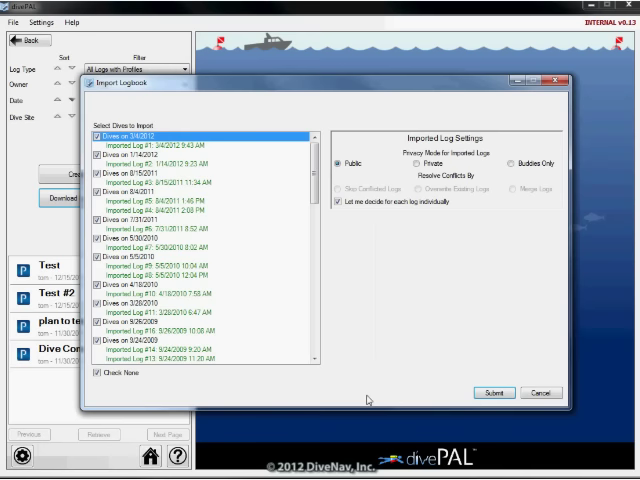
mouse_move(381, 224)
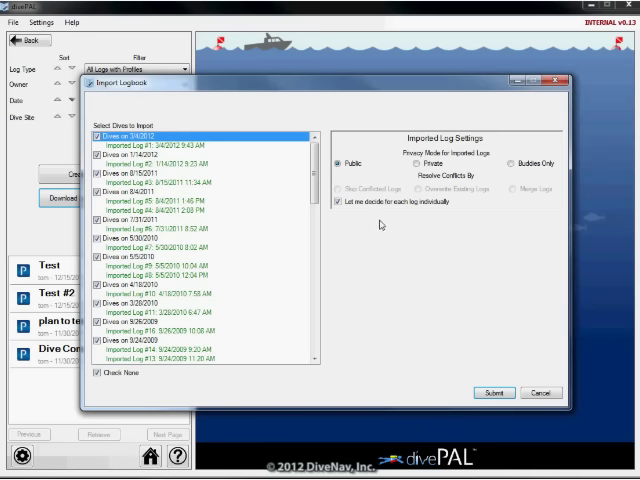
Step: Set Privacy Mode to Private and submit the checked Cobra dives
click(422, 164)
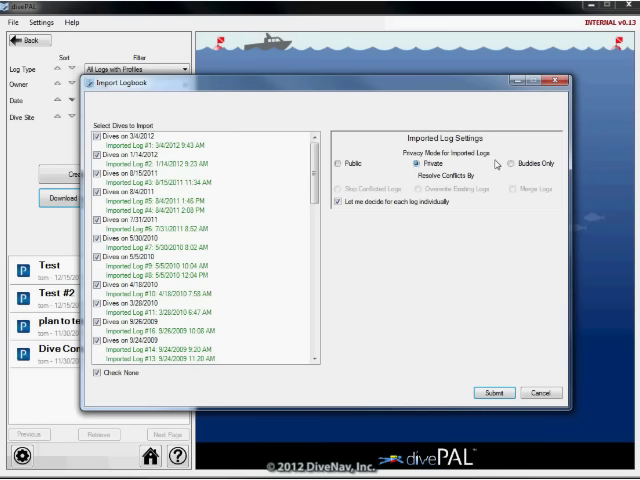
click(513, 163)
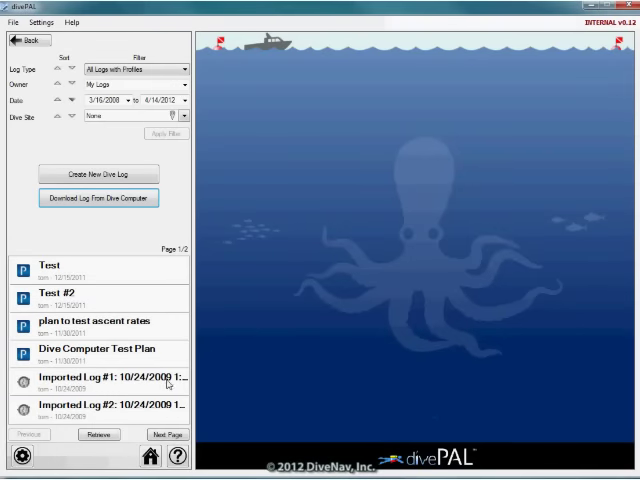
Step: Open Imported Log #1 from October 24, 2009 in the log list
click(100, 378)
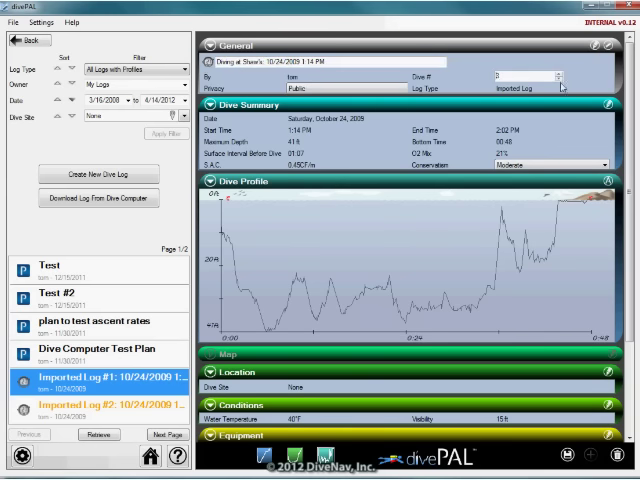
Step: Add Shaw's Cove, a buddy and the note 'Saw a mola mola', then save the log
scroll(down, 3)
text(eD)
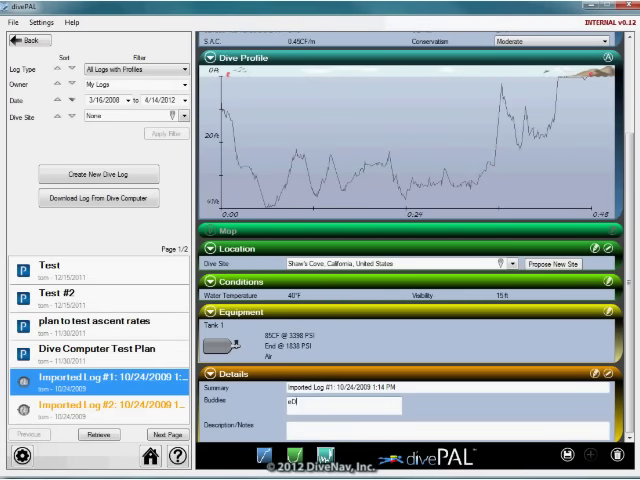
text(Saw a mola mola)
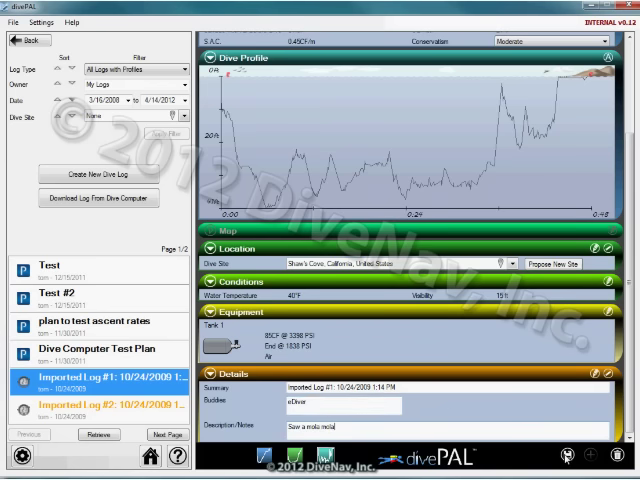
click(100, 393)
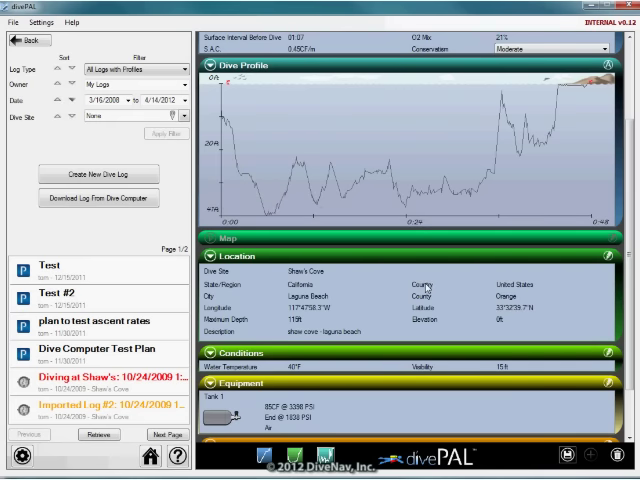
mouse_move(397, 181)
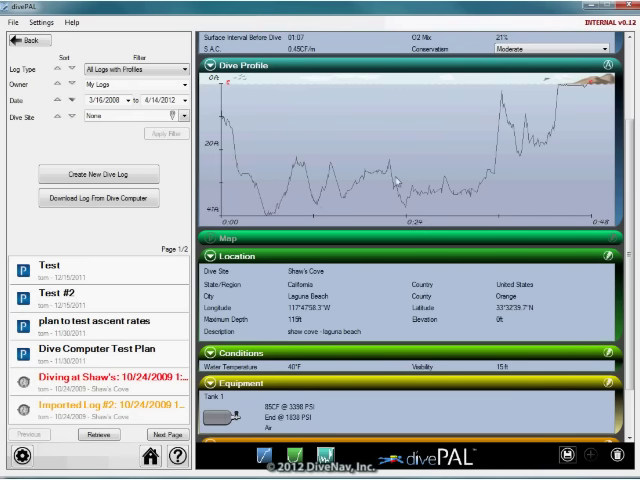